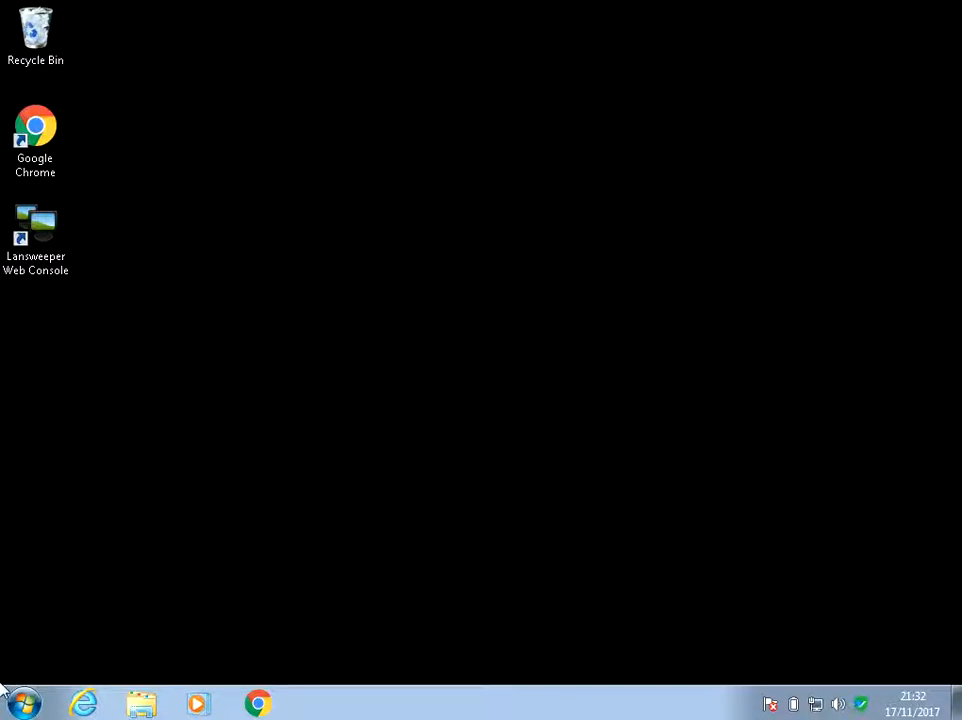
pyautogui.moveTo(256, 701)
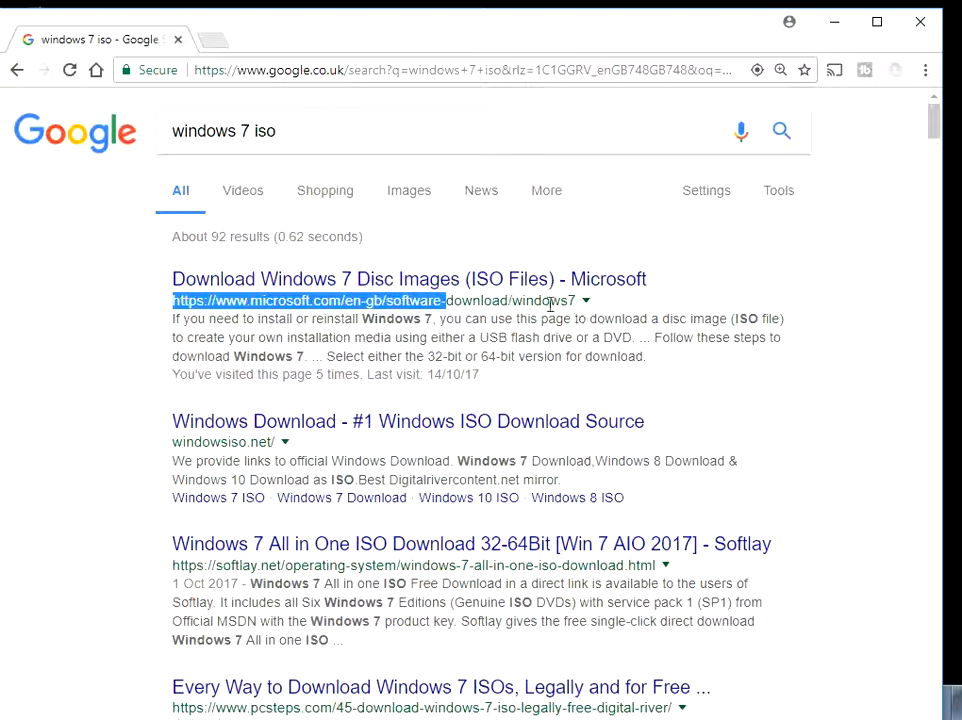
pyautogui.moveTo(746, 323)
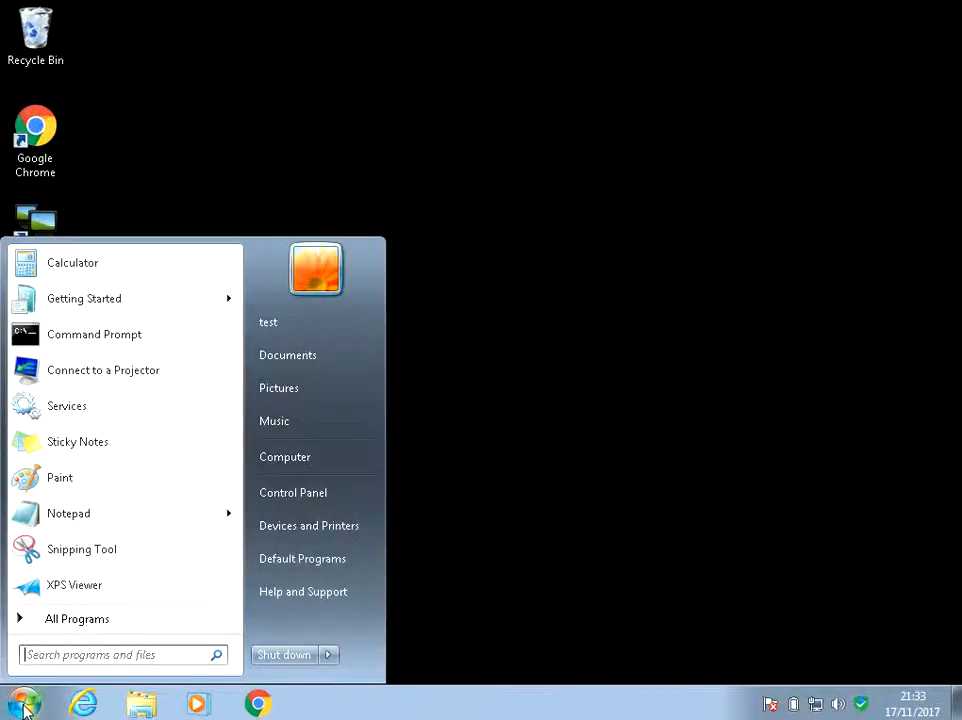
# Step: Restart Windows 7 from the Start menu's Shut down options
pyautogui.click(328, 654)
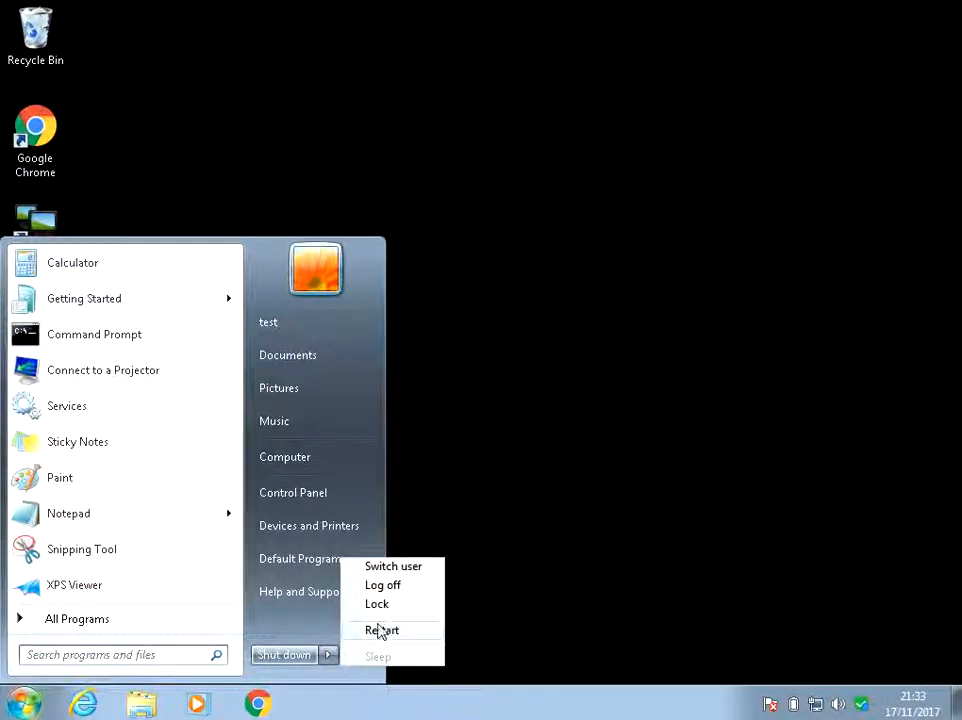
pyautogui.click(383, 584)
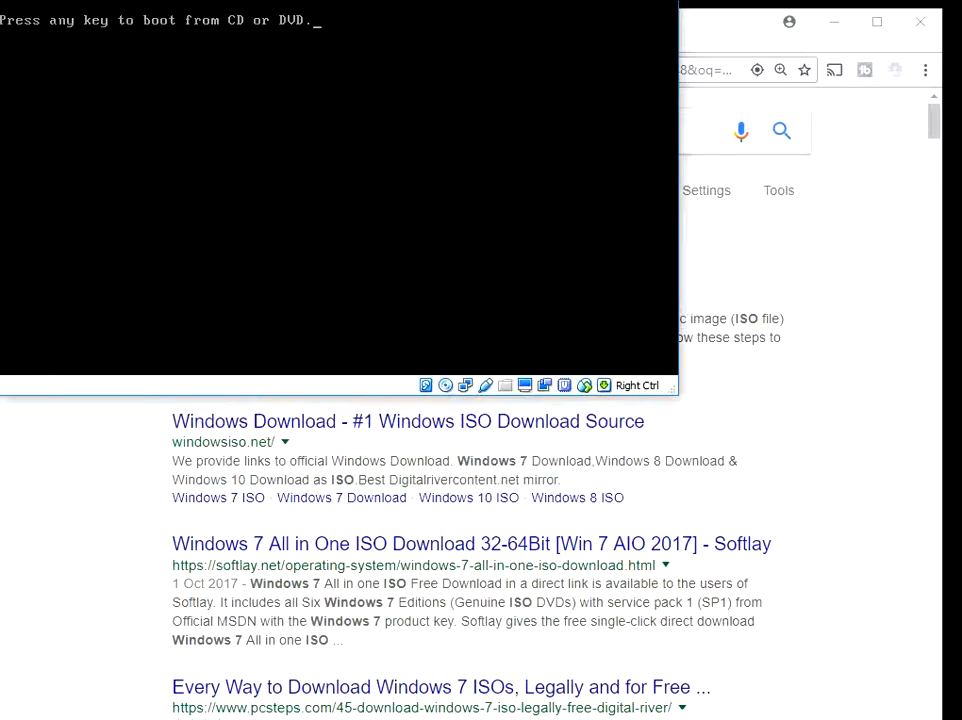
# Step: Boot the virtual machine from the installation CD or DVD
pyautogui.press('enter')
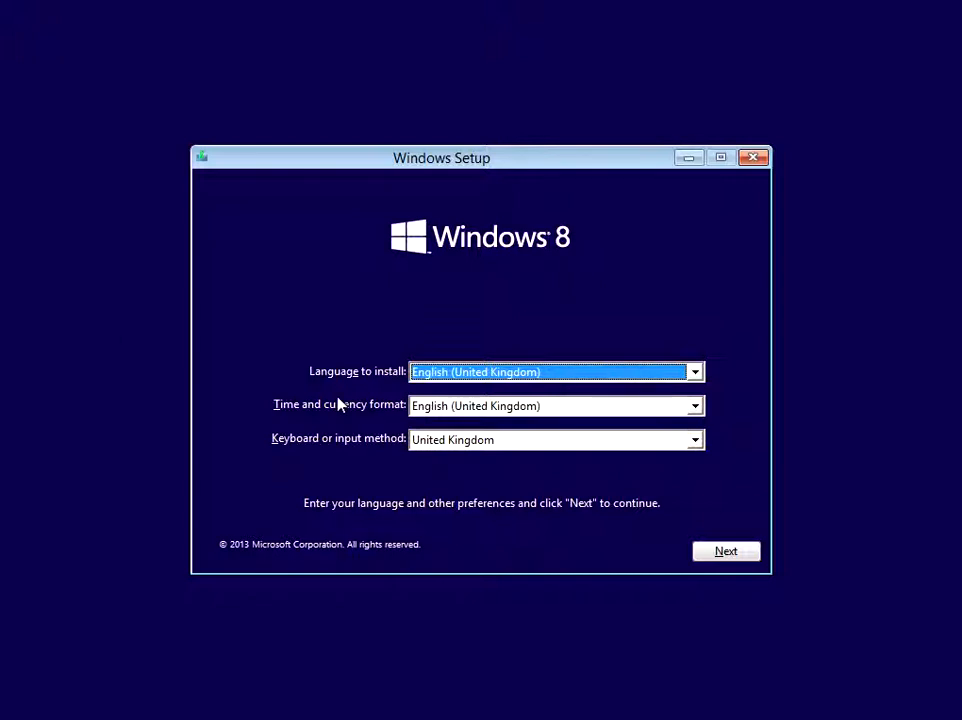
pyautogui.moveTo(487, 372)
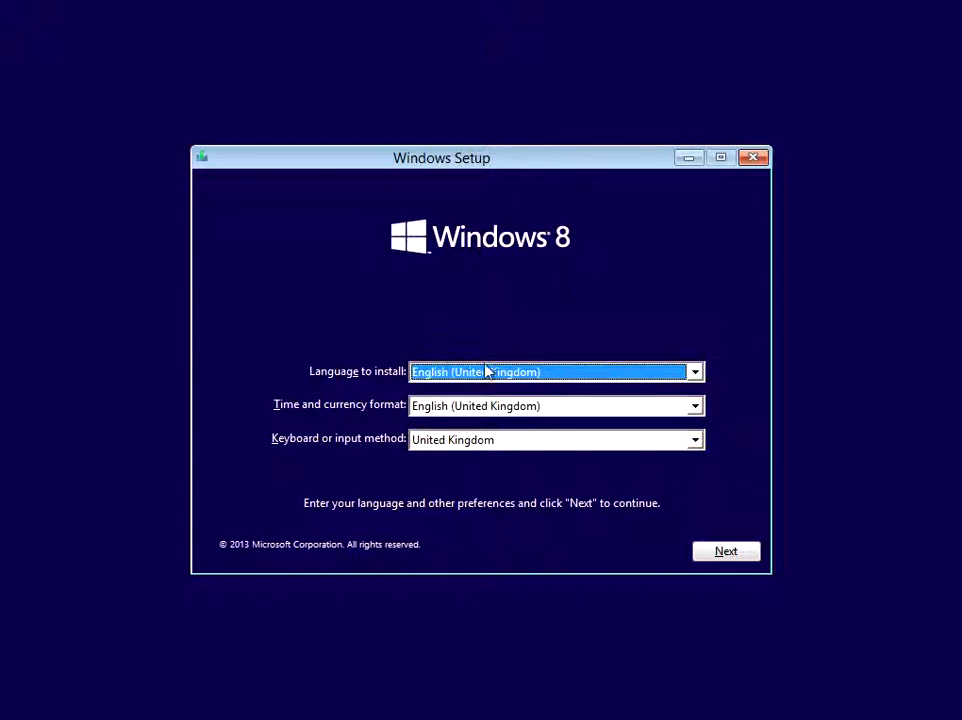
pyautogui.moveTo(618, 515)
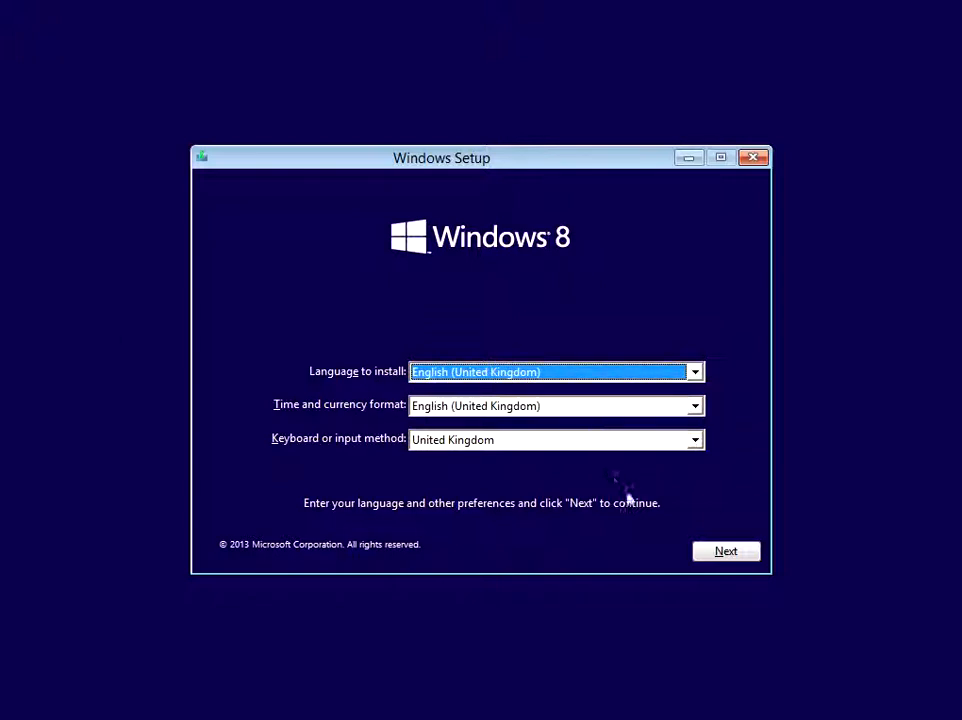
# Step: Accept the default language and keyboard settings, then choose 'Repair your computer'
pyautogui.click(726, 551)
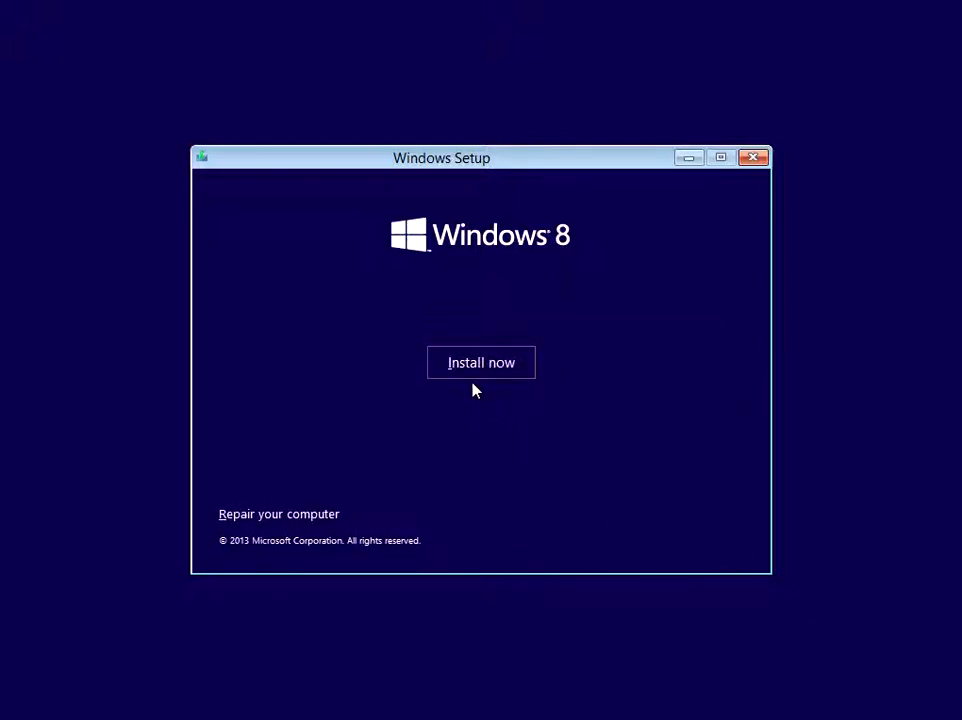
pyautogui.moveTo(279, 520)
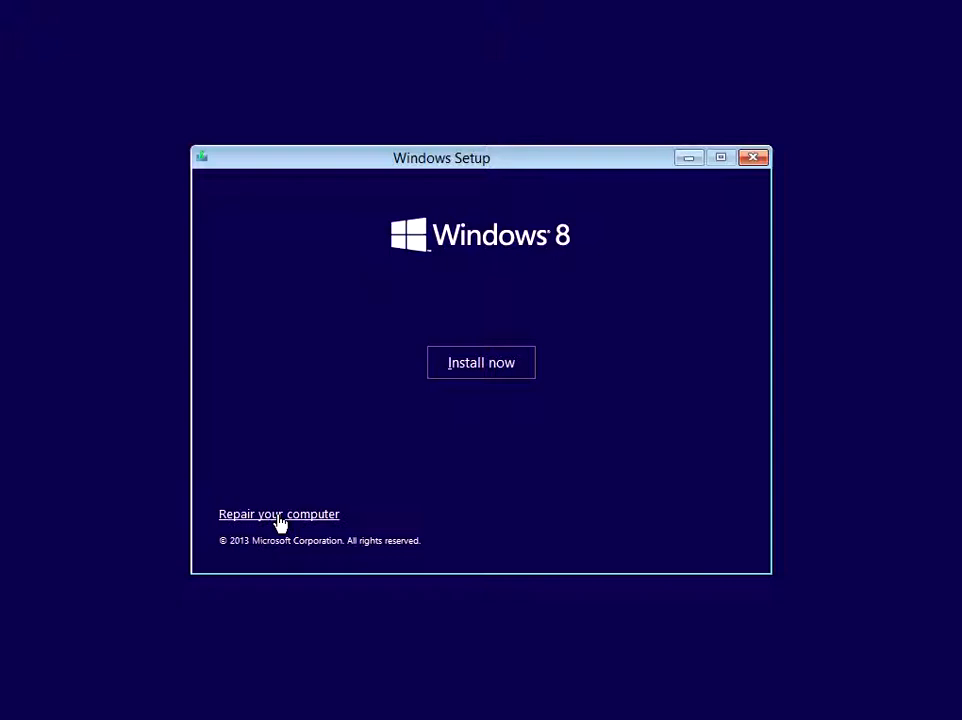
pyautogui.moveTo(289, 529)
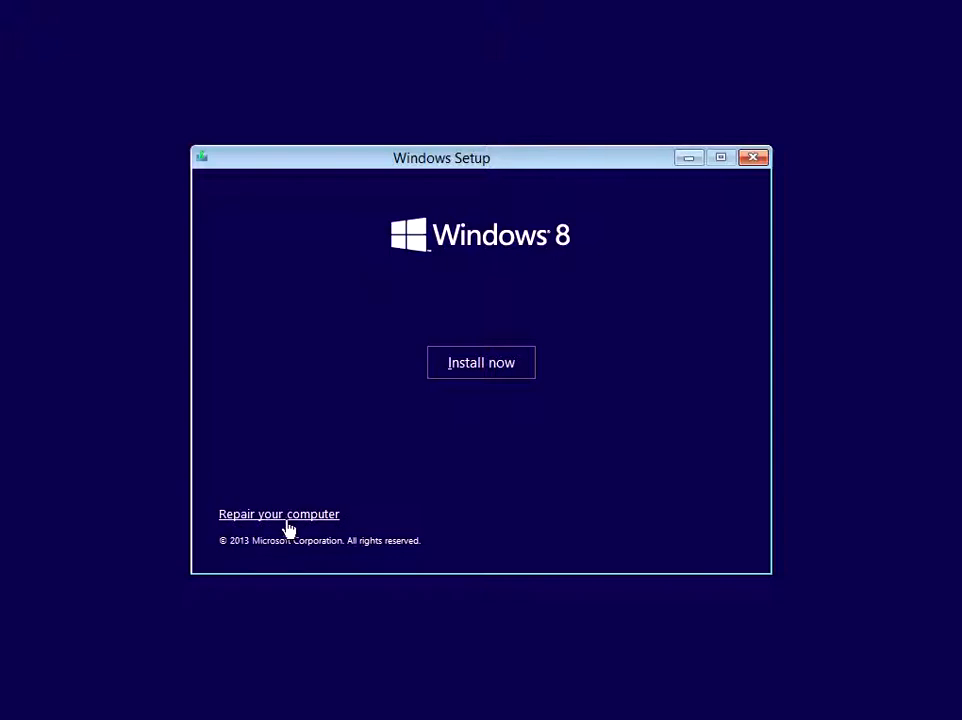
pyautogui.click(279, 514)
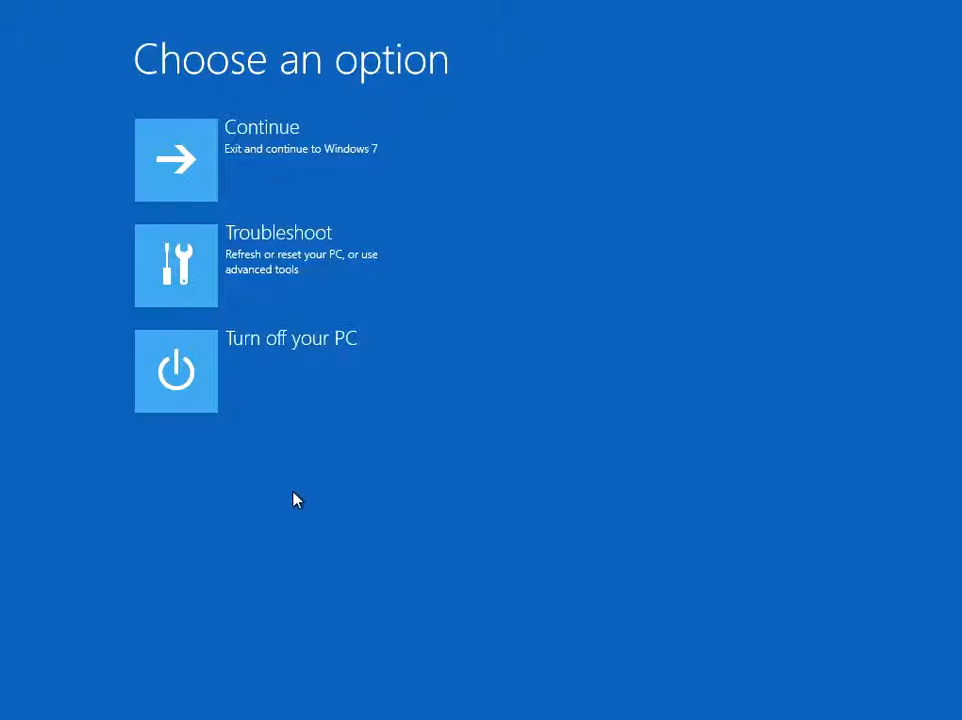
pyautogui.moveTo(294, 274)
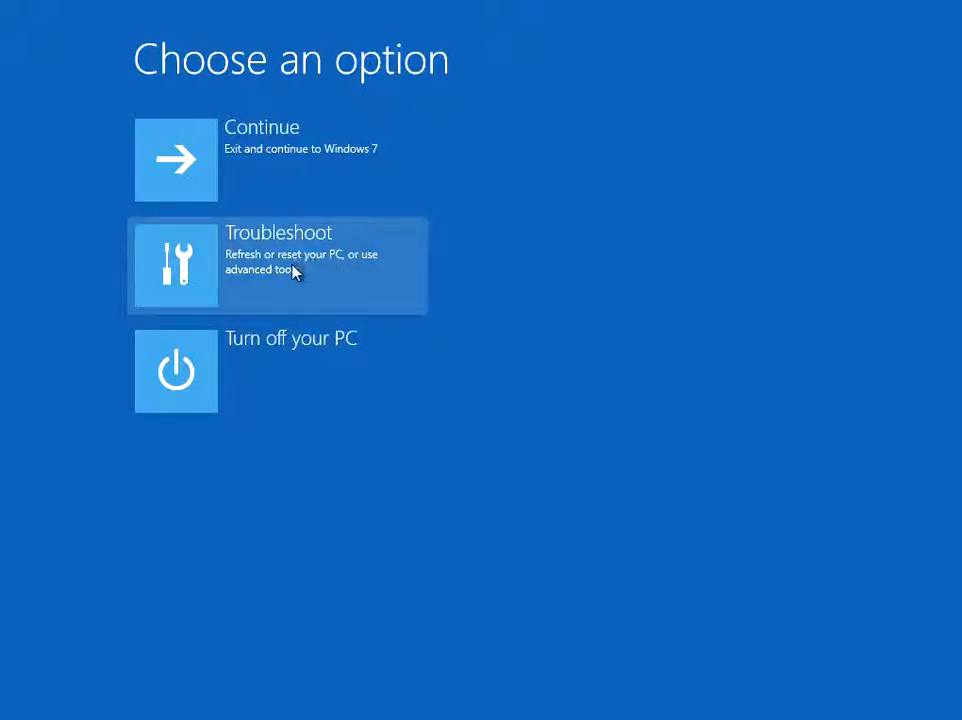
# Step: Go through Troubleshoot to the Advanced options recovery screen
pyautogui.click(294, 270)
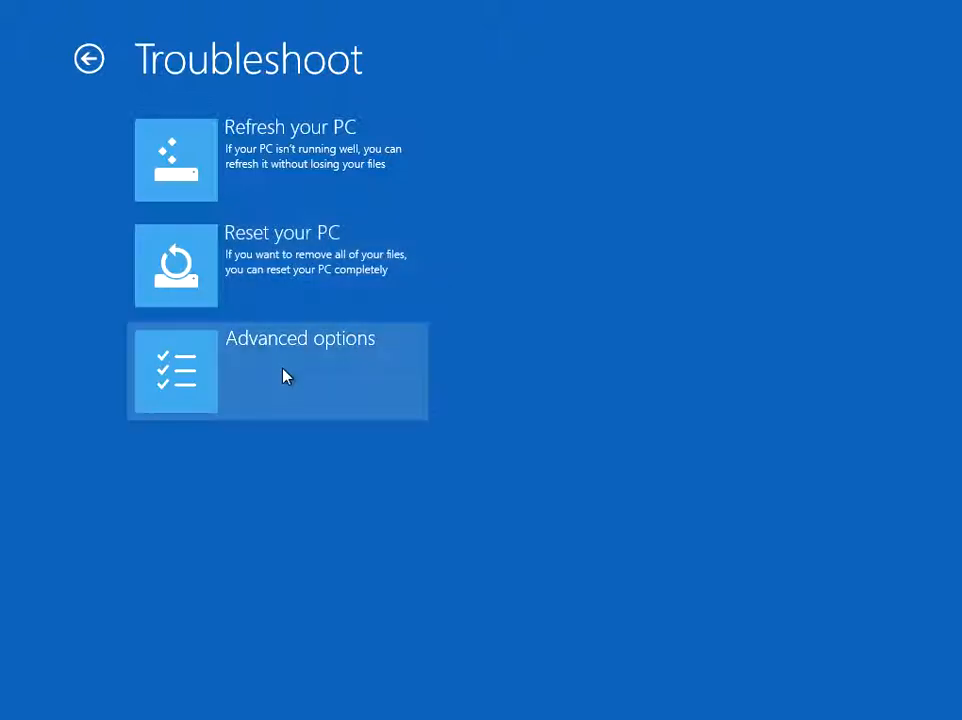
pyautogui.click(285, 372)
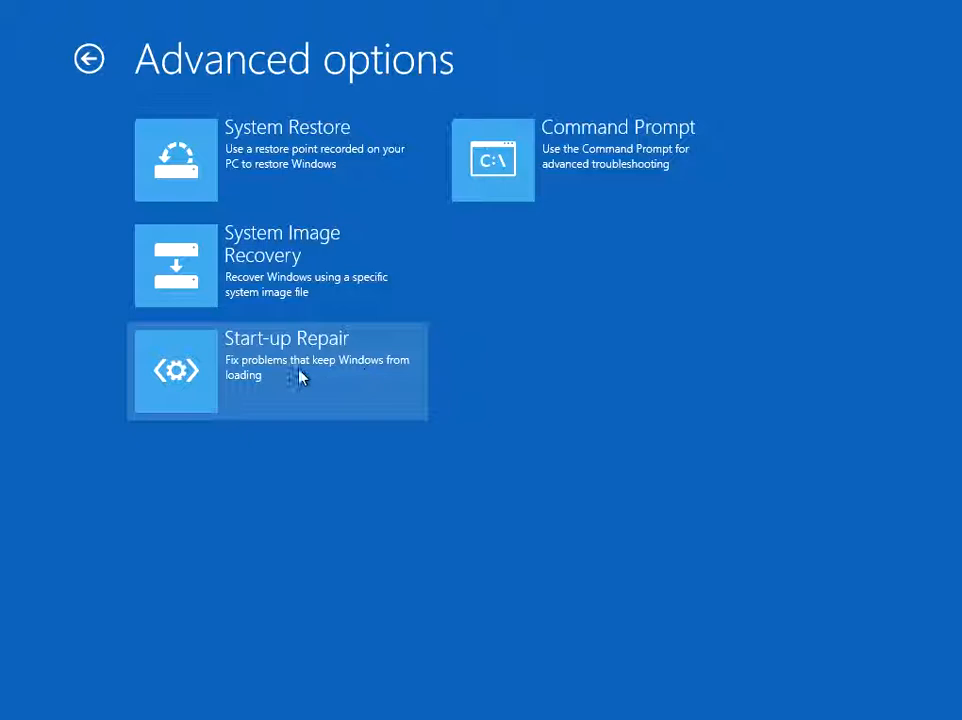
pyautogui.moveTo(400, 382)
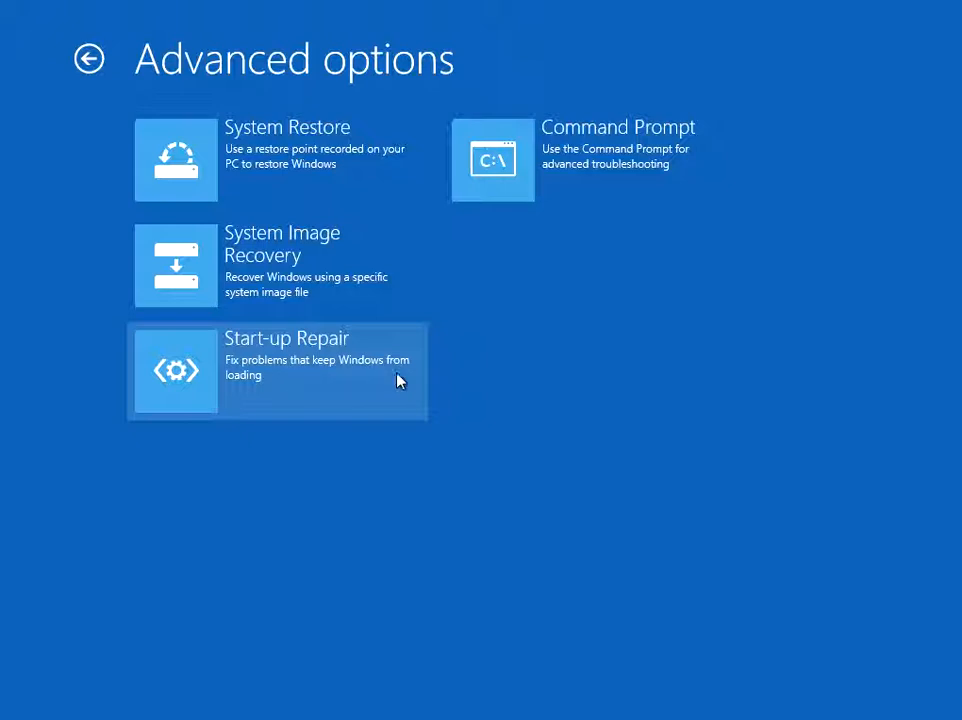